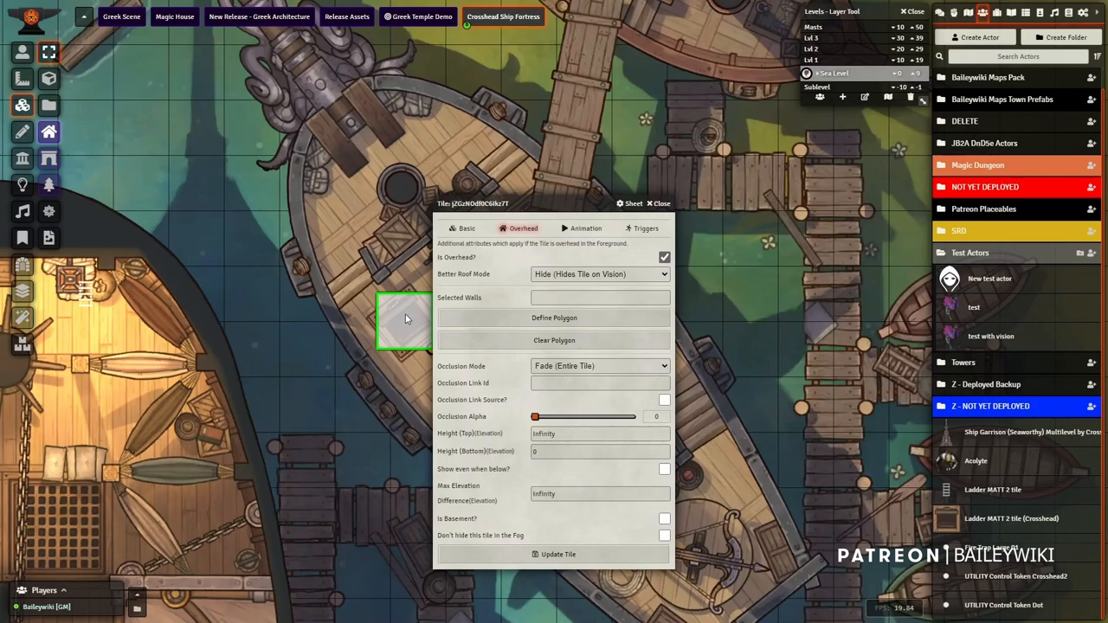
# Select the square tile on the ship map to edit its Overhead visibility settings.
pyautogui.click(644, 228)
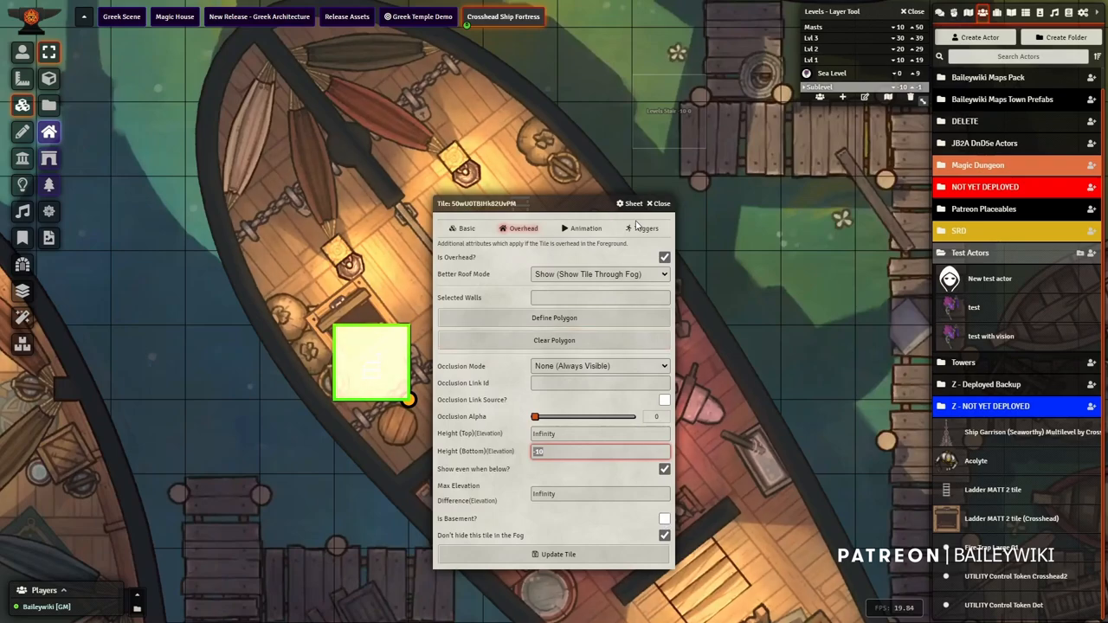
# Open the tile's Triggers list to add the elevation-toggling Alter action (0 / -10).
pyautogui.click(645, 228)
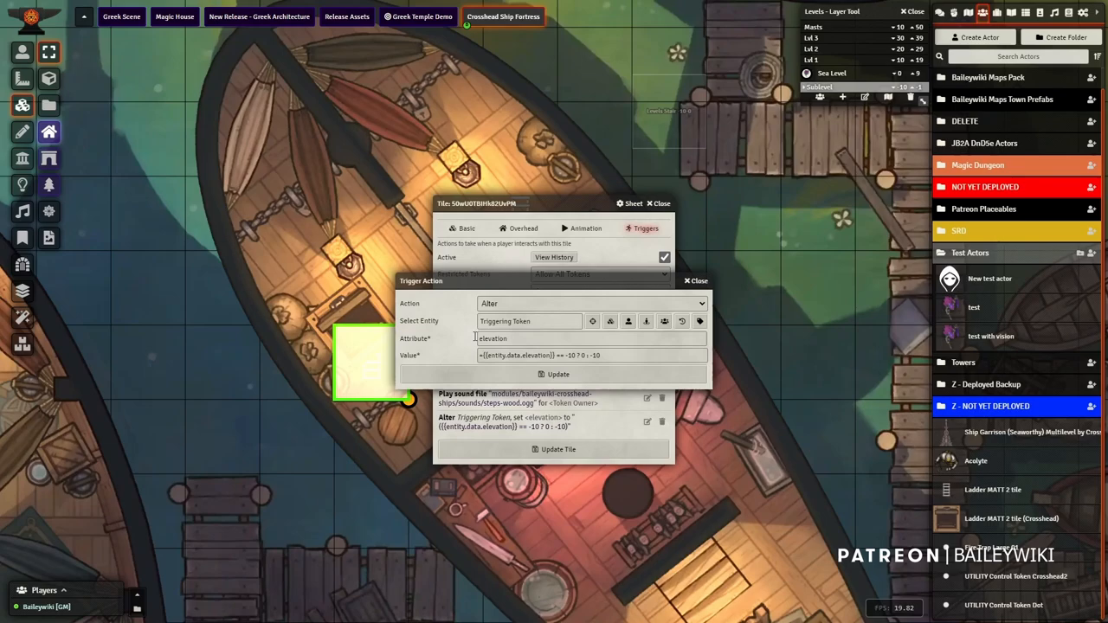
pyautogui.click(592, 355)
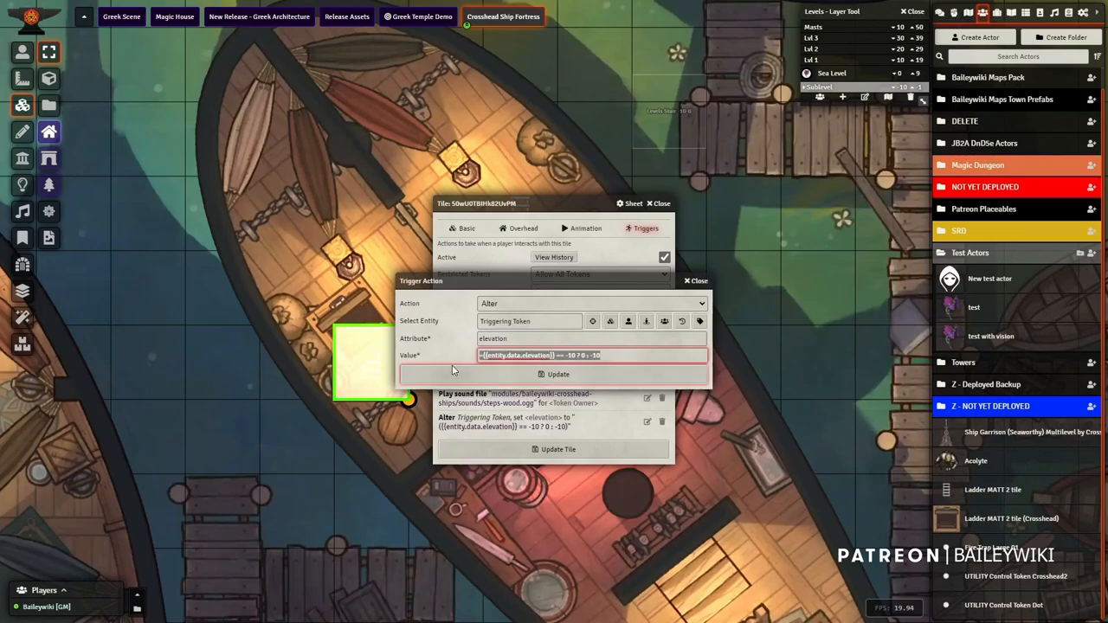